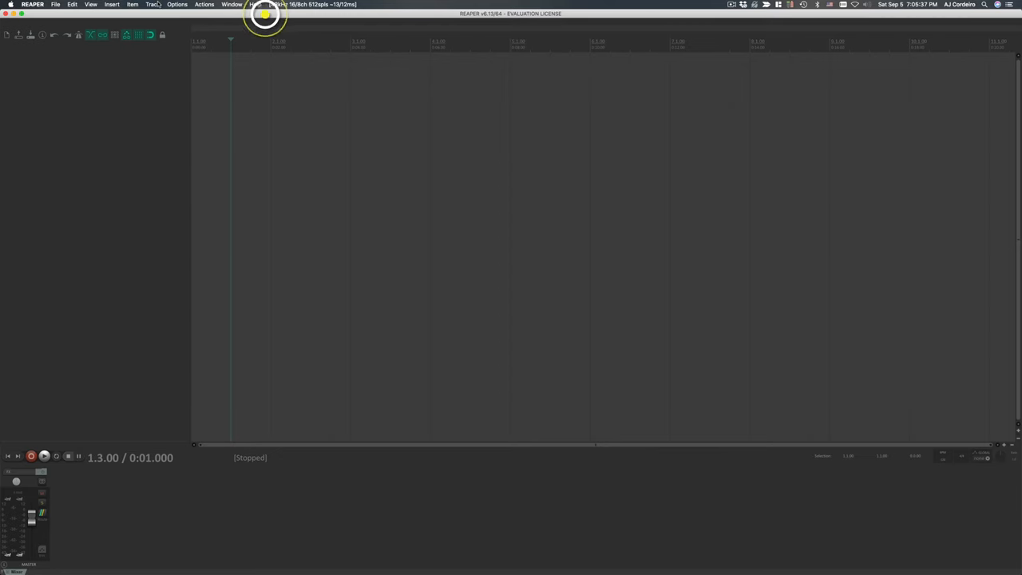
- Insert one new empty track into the blank project from the Track menu
left_click(152, 5)
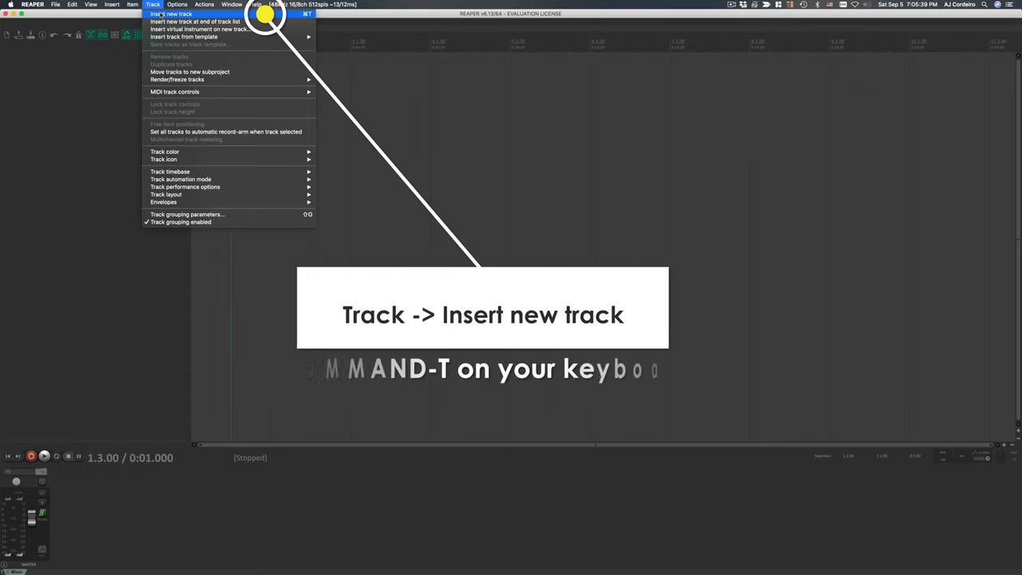
left_click(170, 13)
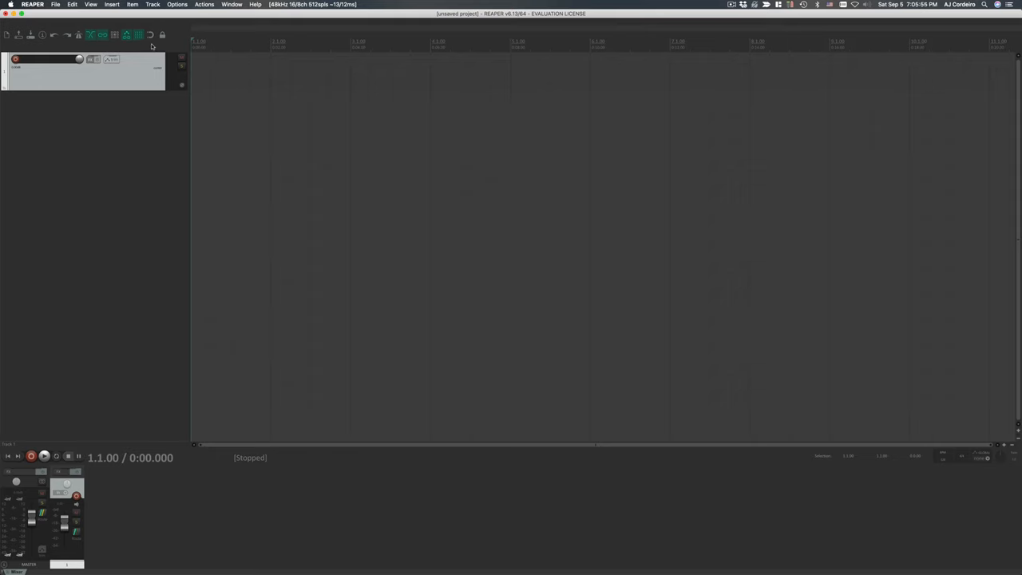
left_click(135, 36)
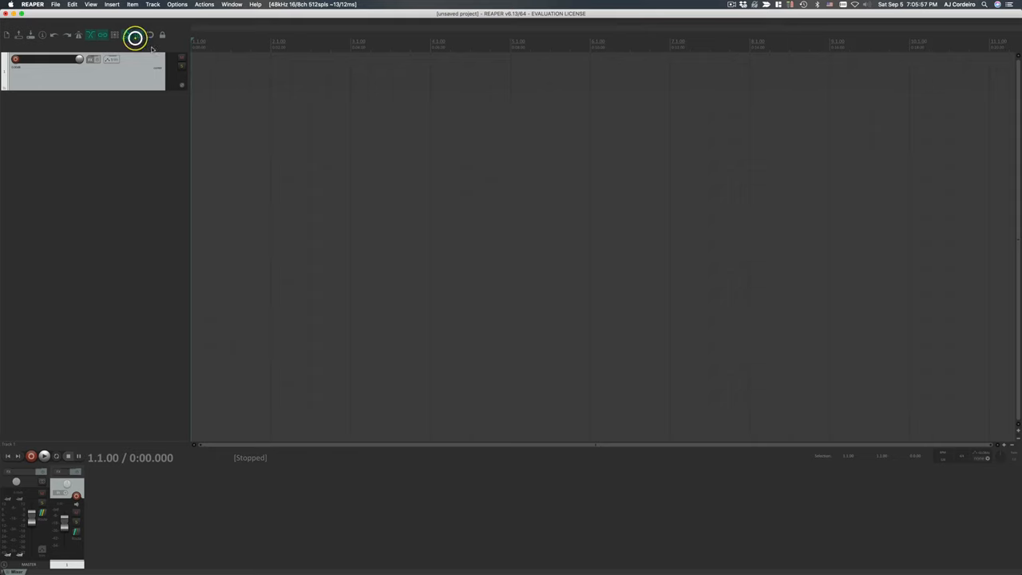
left_click(55, 5)
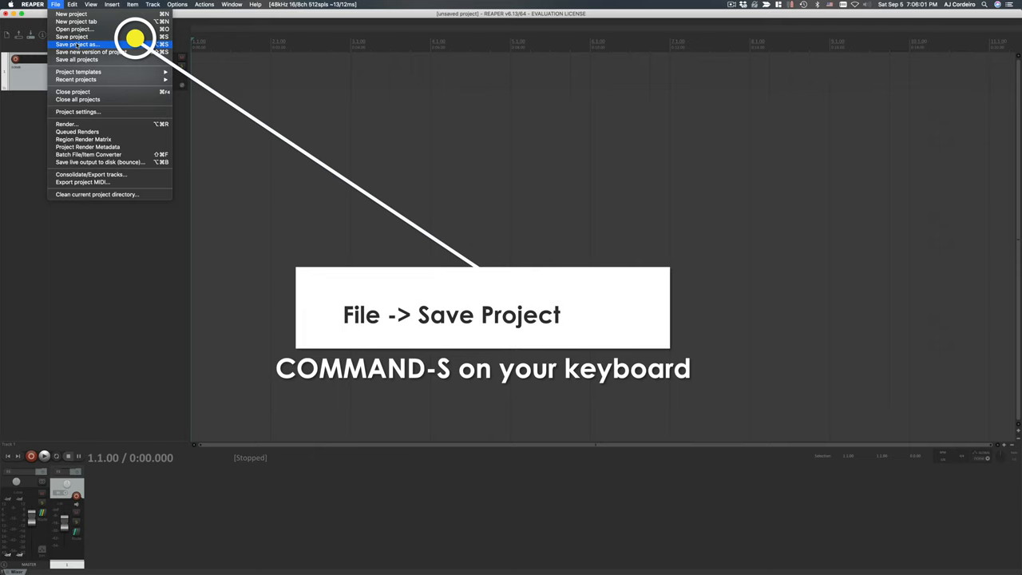
- Start Save project as and edit the project's file name
left_click(72, 36)
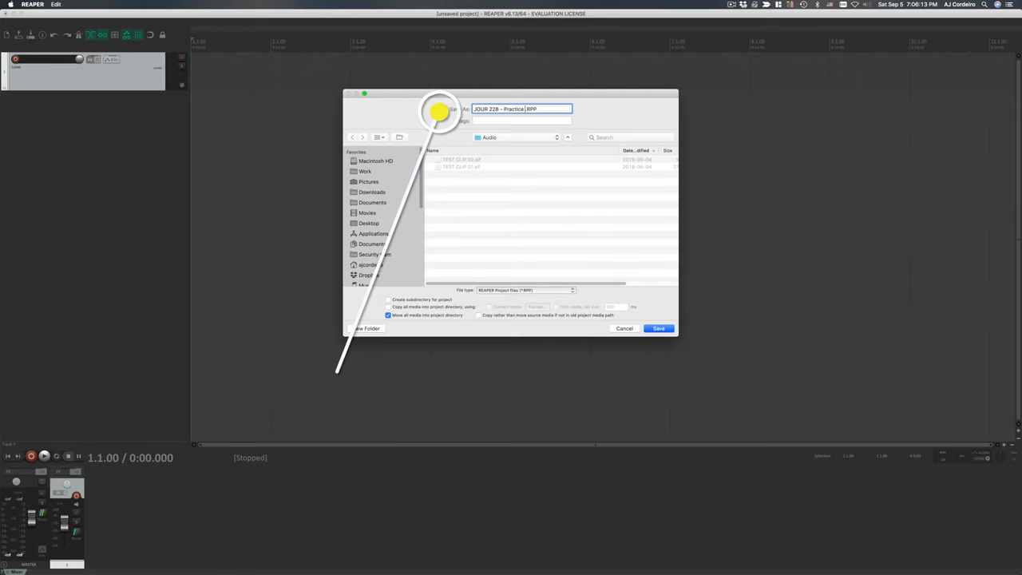
left_click(658, 328)
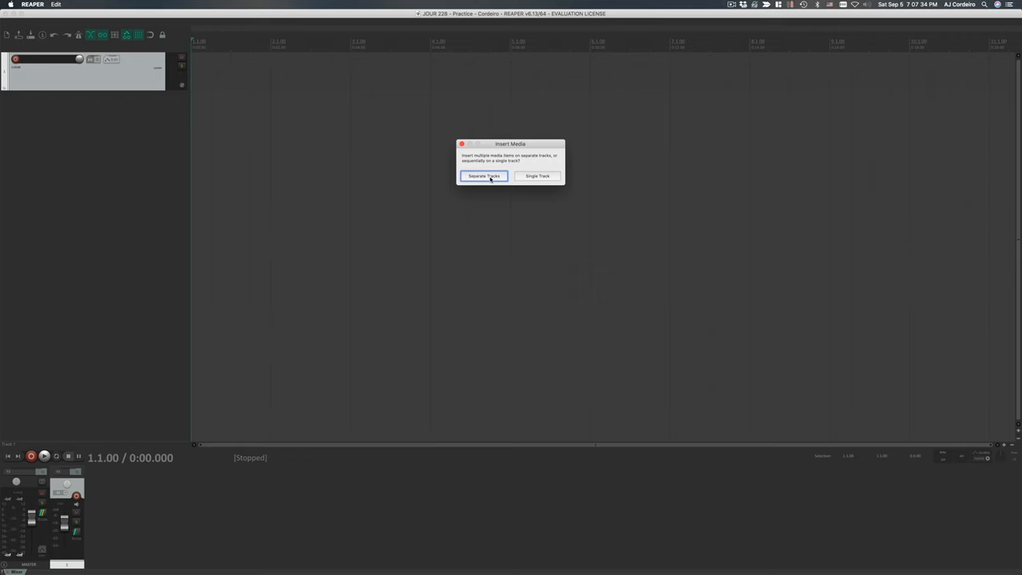
- Place TEST CLIP 01 and TEST CLIP 02 on separate new tracks
left_click(484, 175)
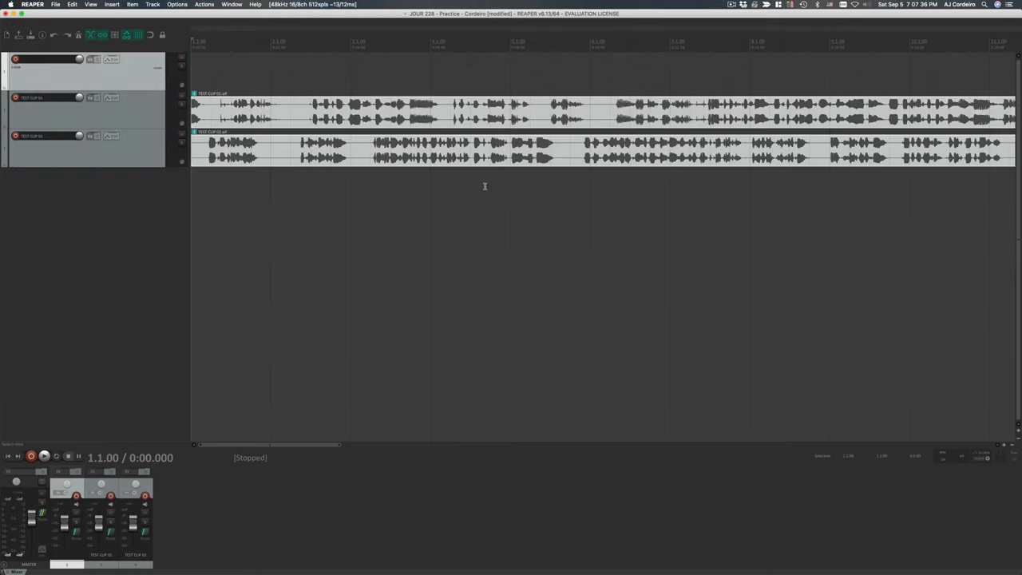
mouse_move(482, 191)
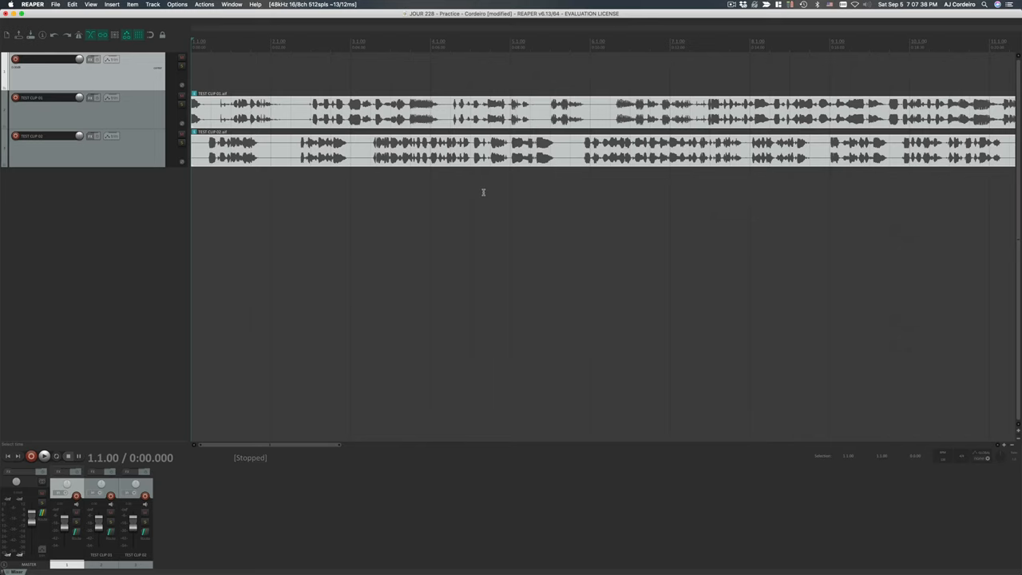
left_click(56, 4)
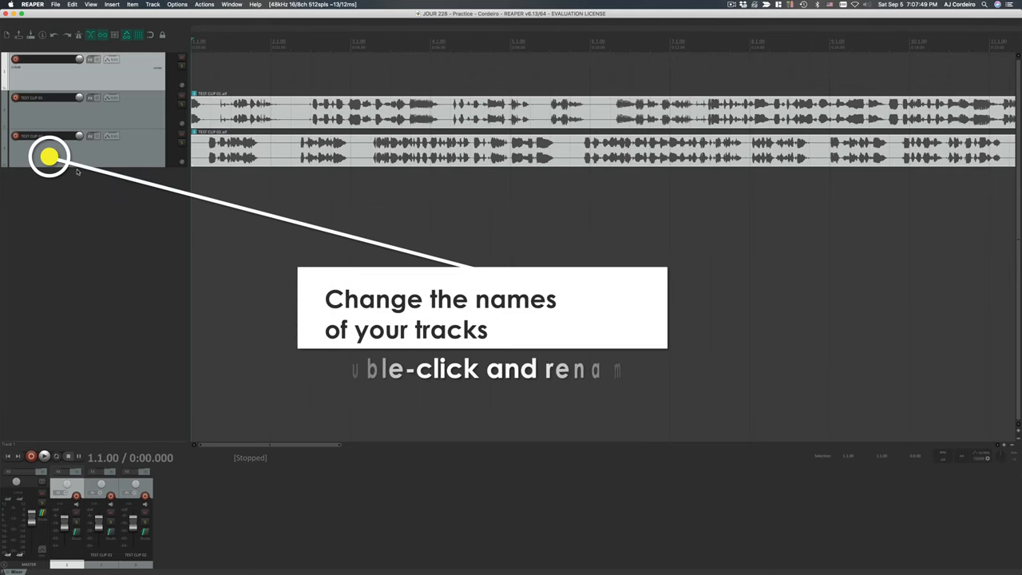
- Rename the TEST CLIP 01 track to INTERVIEW and rename the TEST CLIP 02 track
double_click(44, 97)
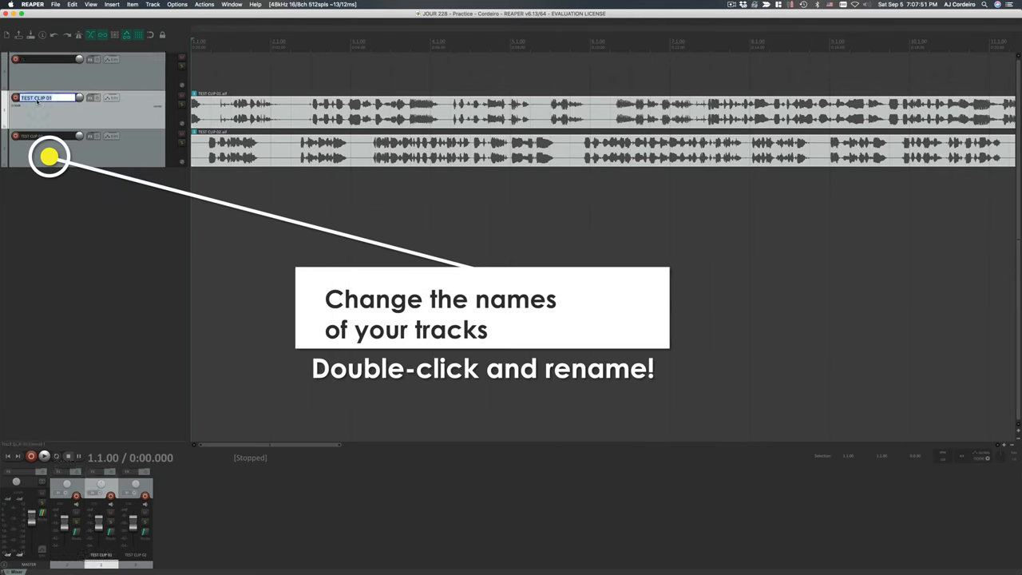
type("INTERVIE")
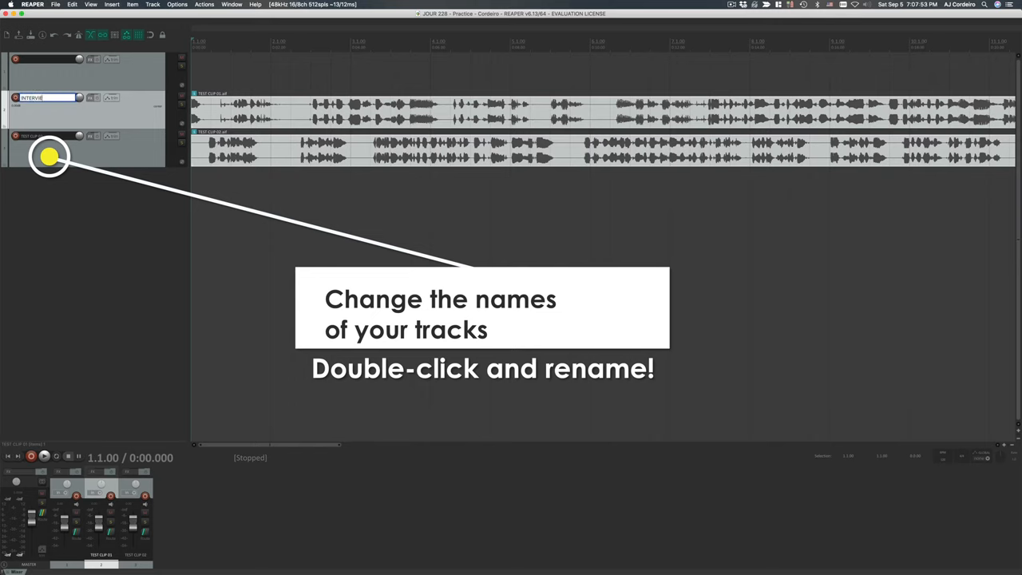
double_click(44, 136)
type("V/O")
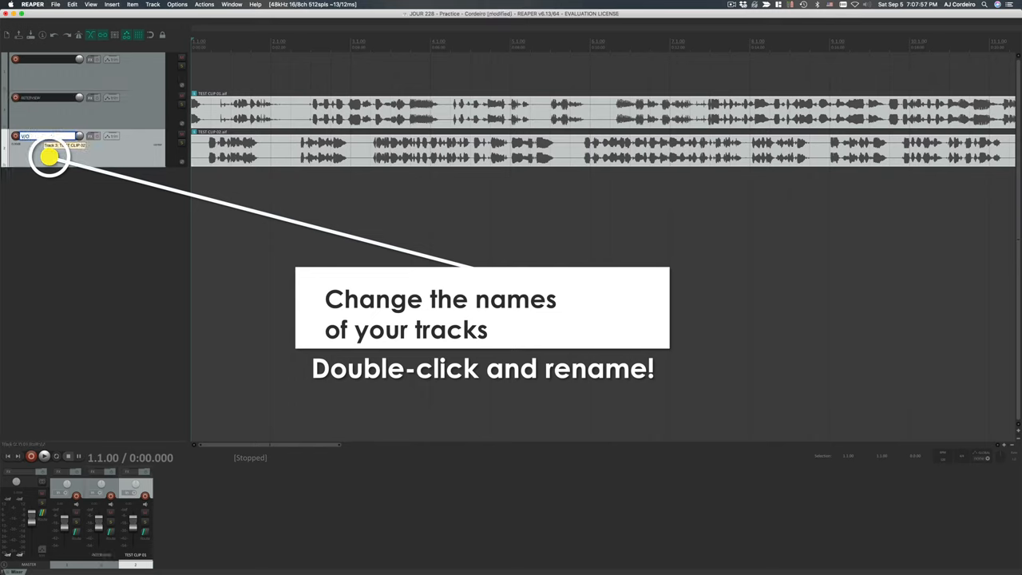
double_click(47, 135)
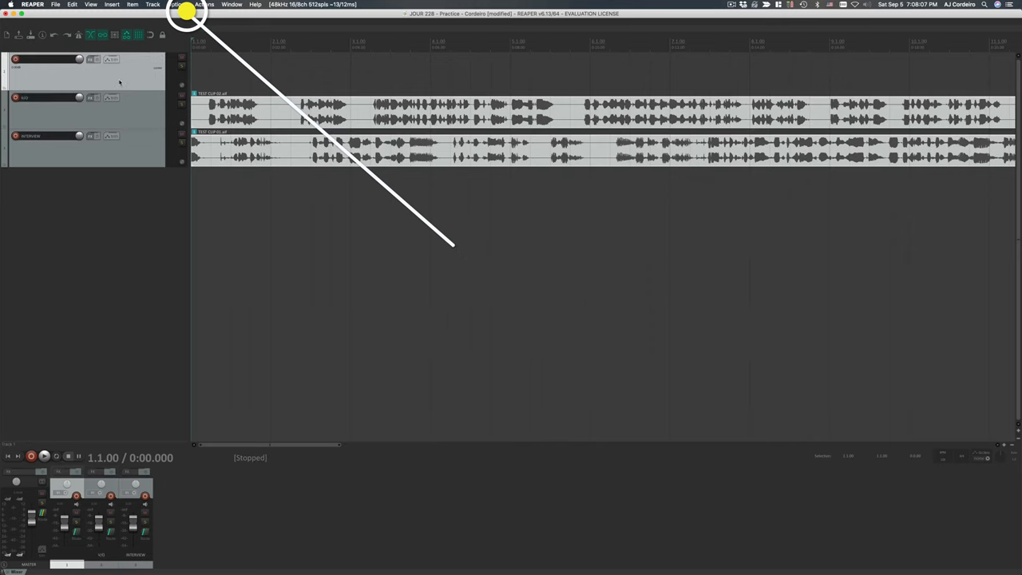
left_click(153, 4)
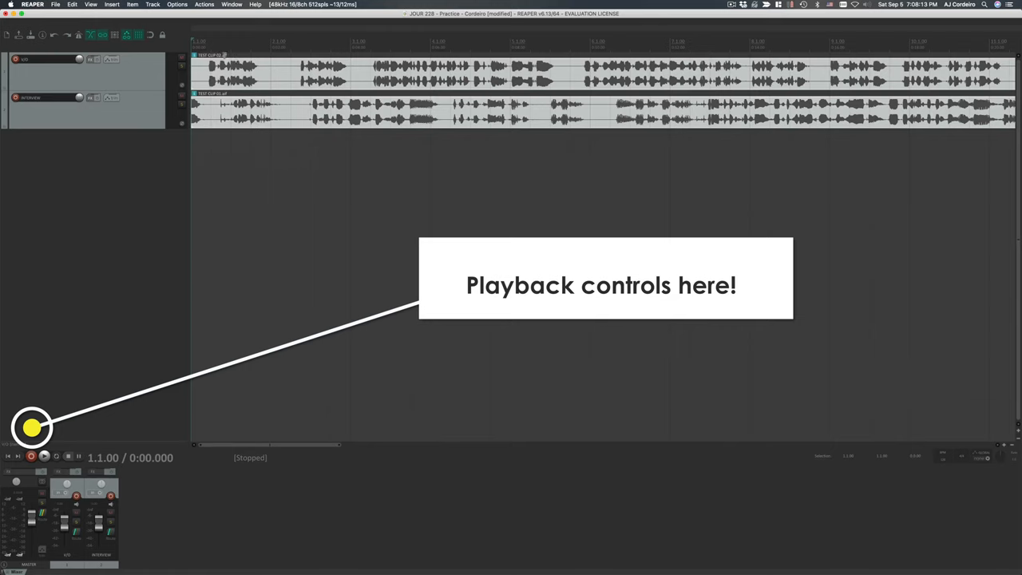
- Open the menu bar to insert the narration and interview media files
left_click(56, 4)
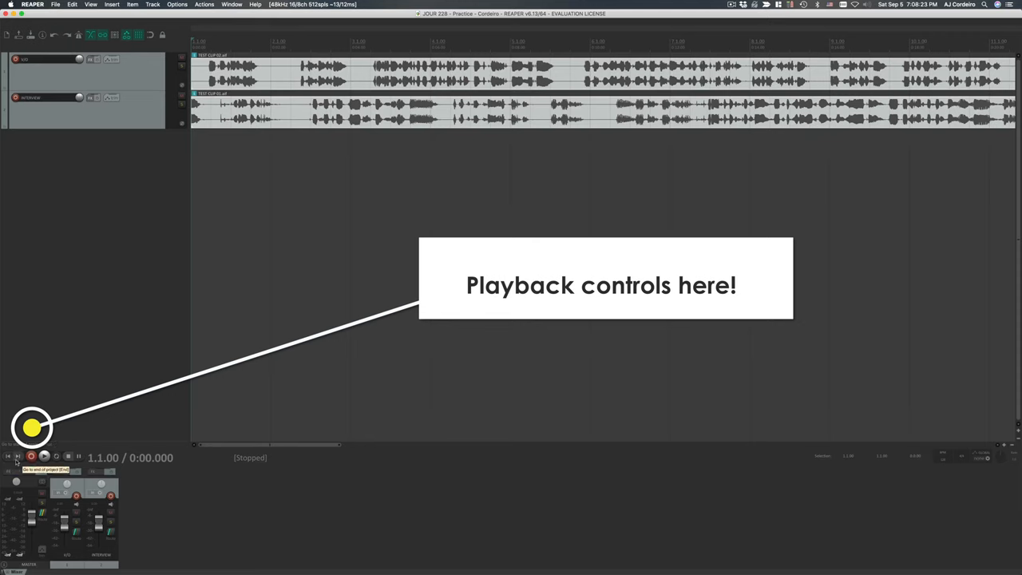
mouse_move(31, 456)
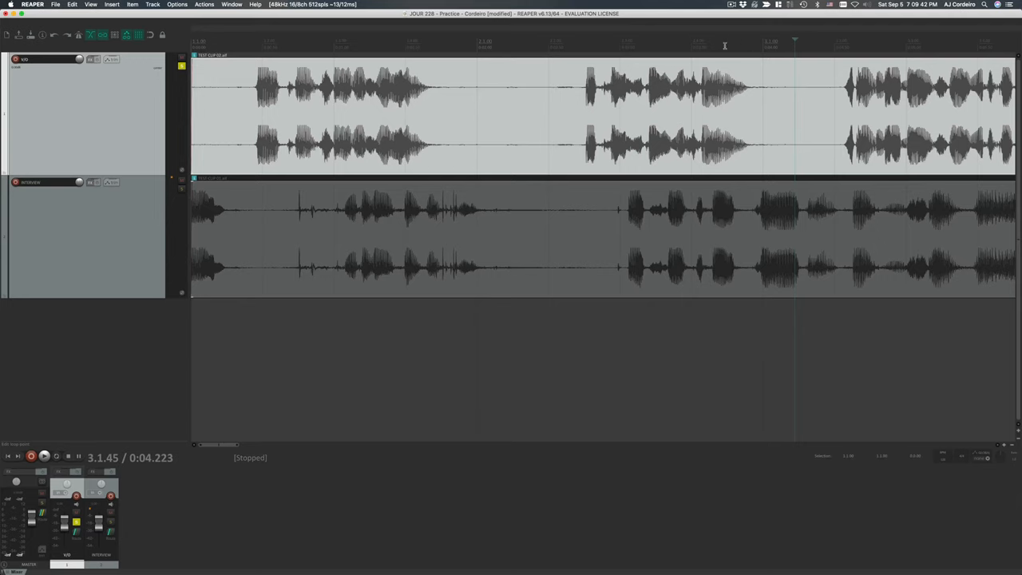
mouse_move(641, 46)
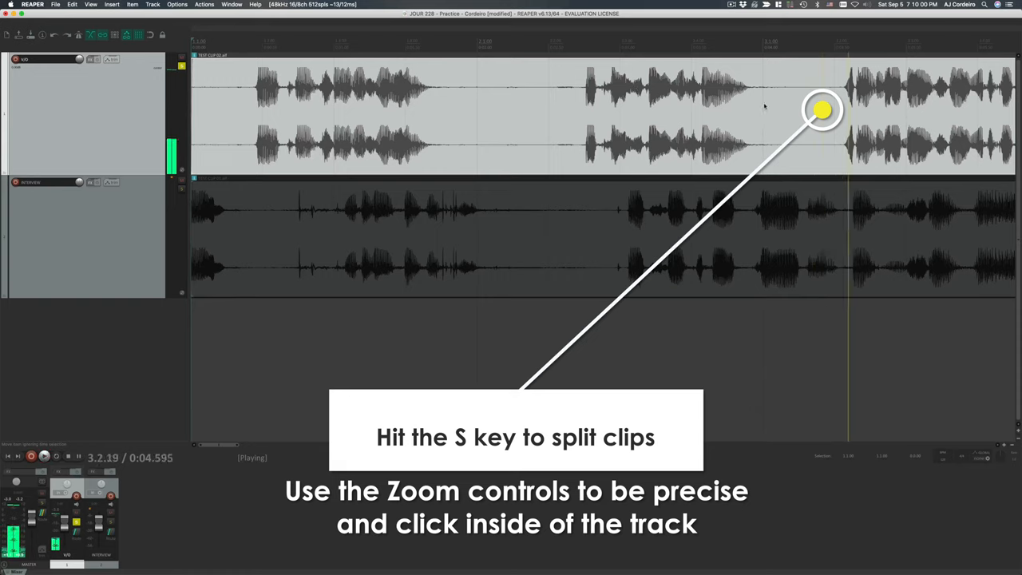
- Split the VO narration item with S before its second and last phrases
key("s")
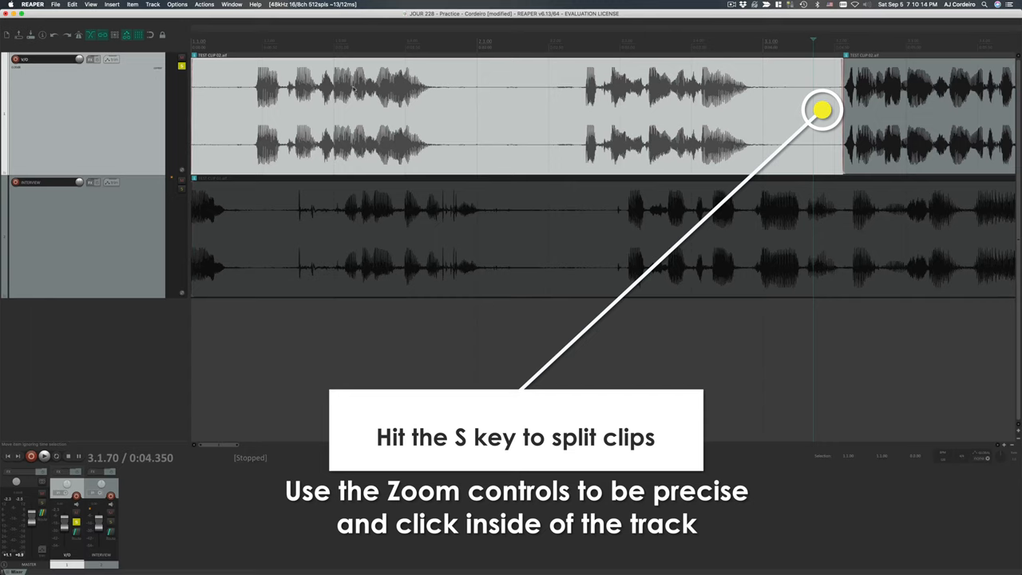
key("s")
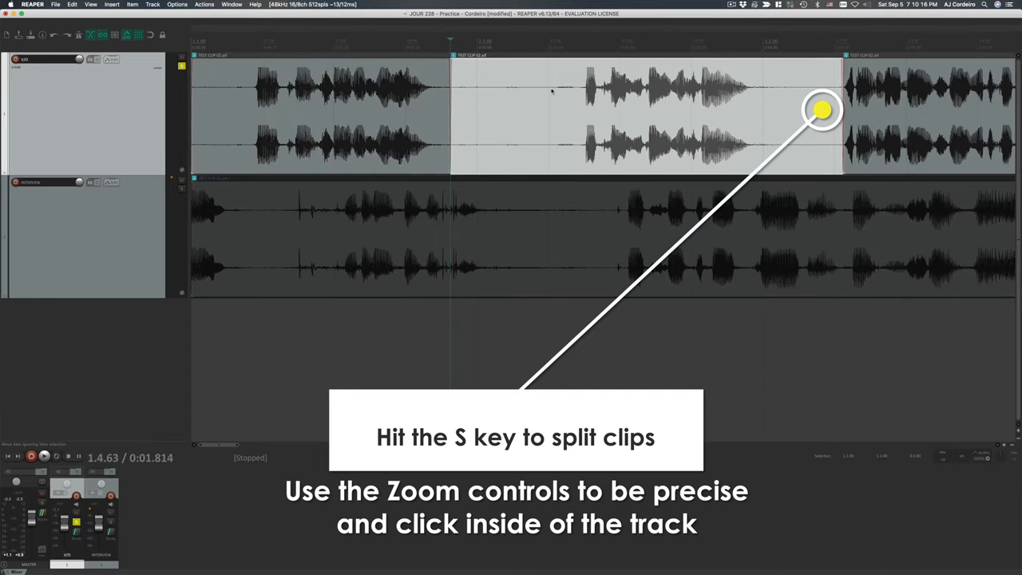
key("s")
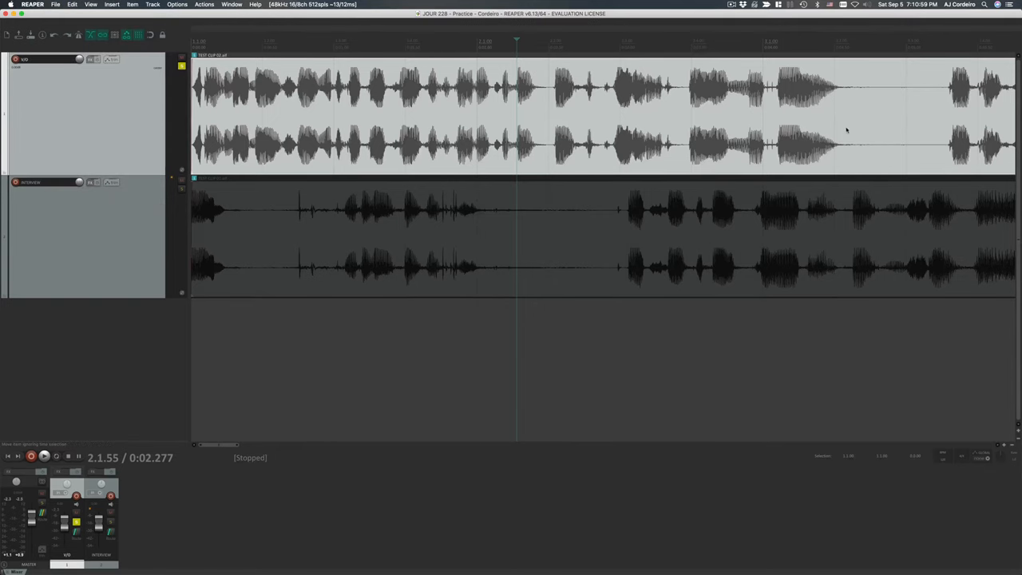
mouse_move(858, 122)
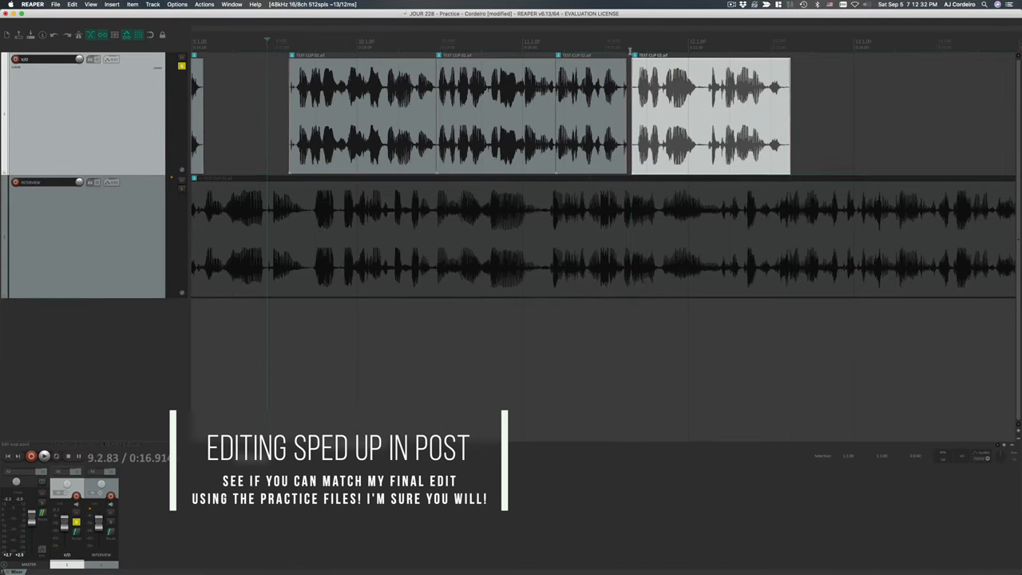
- Click in the lower track area while spacing out the VO phrase clips
left_click(44, 456)
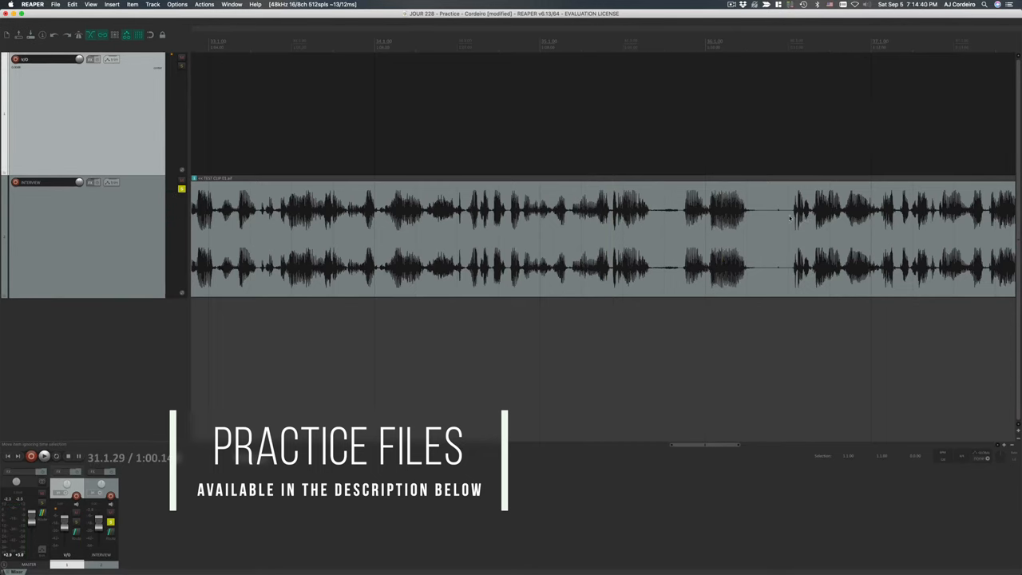
- Click in the lower track area to work on the later interview audio
left_click(43, 456)
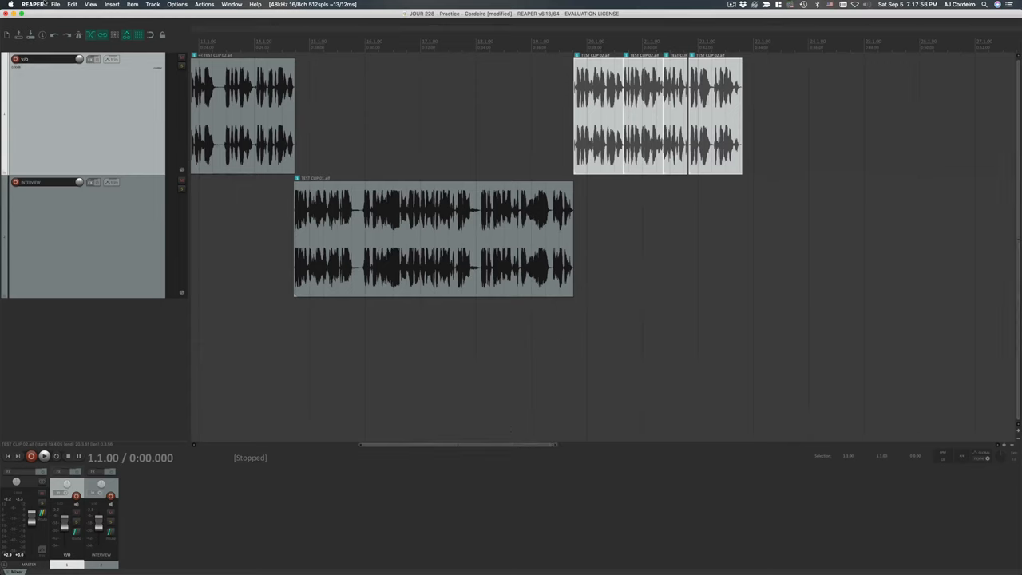
- Open a menu while arranging the trimmed interview between VO pieces
left_click(55, 4)
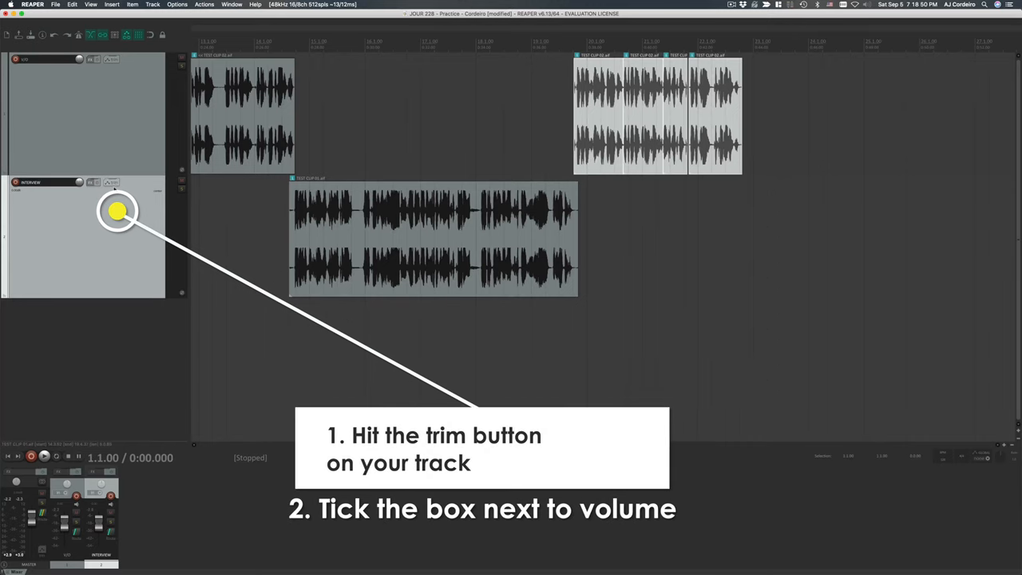
- Open the INTERVIEW track's envelope choices to reveal its volume envelope
left_click(111, 182)
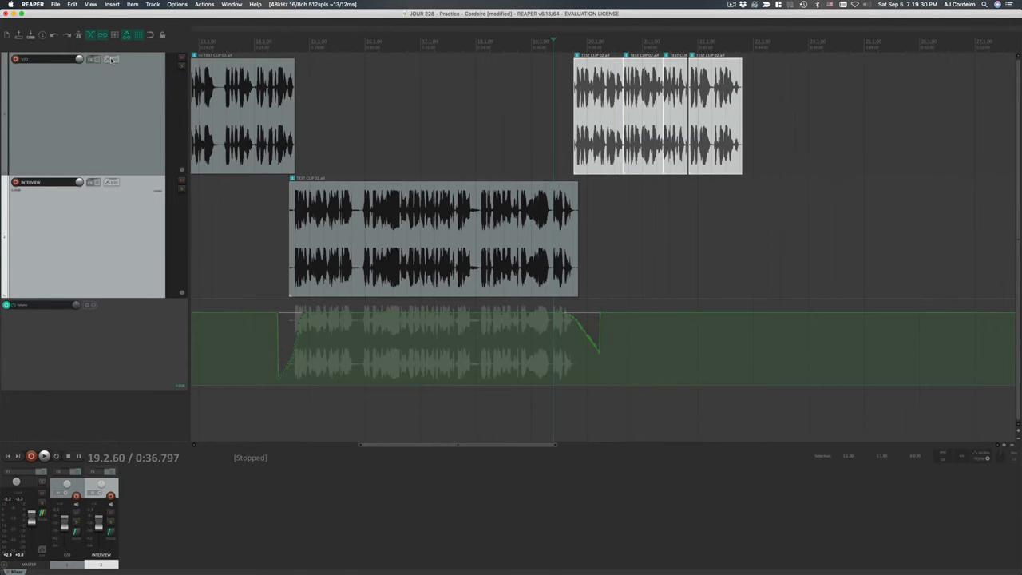
left_click(112, 59)
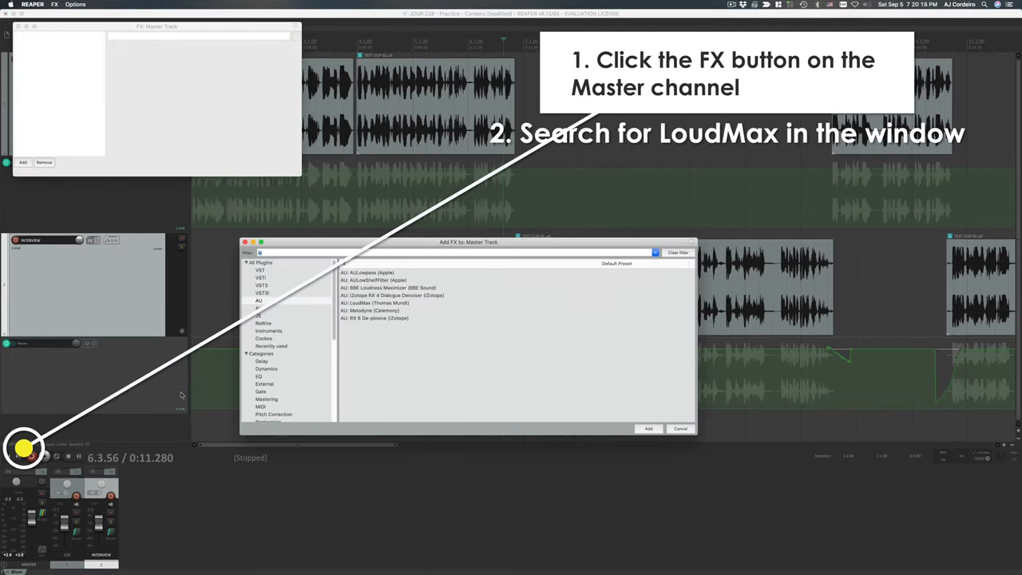
- Filter for 'loudm', load AU: LoudMax on the master track, and centre its window
type("loudm")
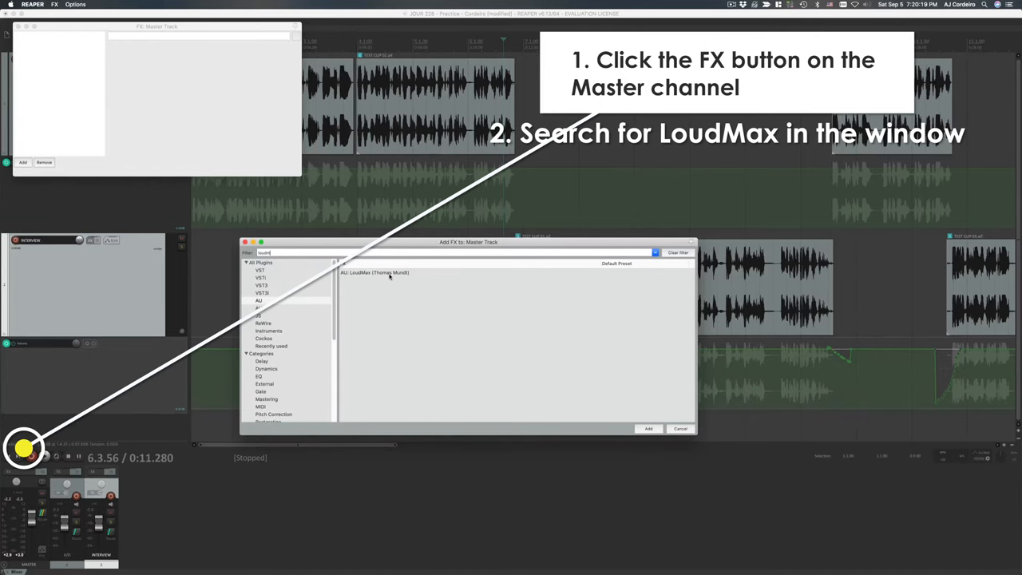
left_click(649, 428)
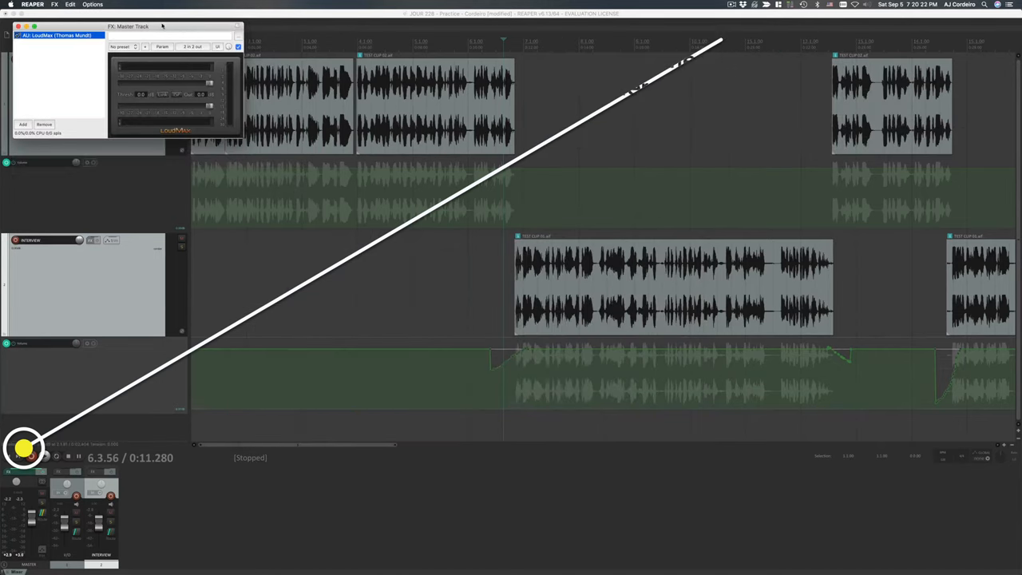
left_click_drag(127, 26, 573, 205)
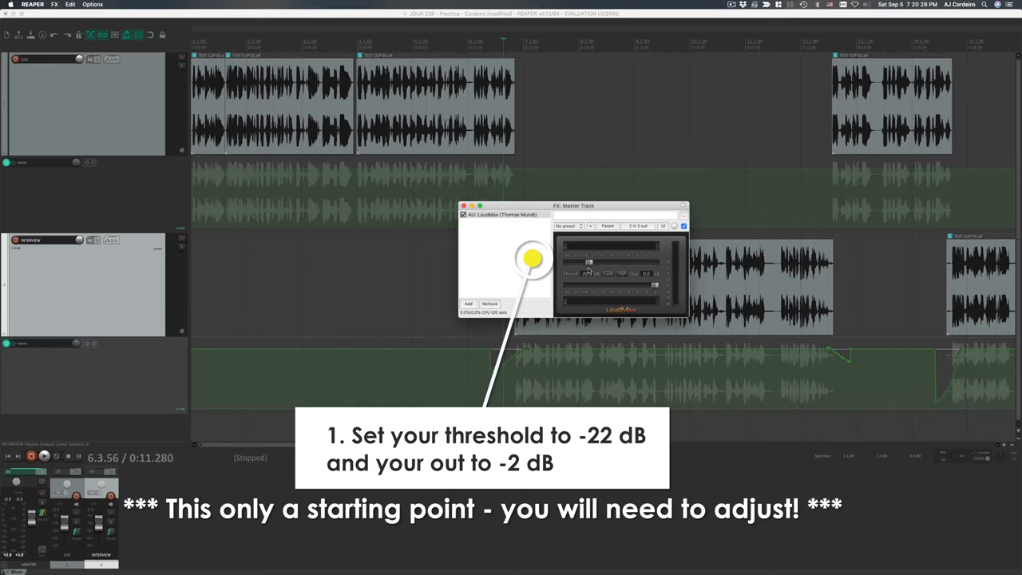
- Lower the LoudMax threshold to about -22 dB
left_click_drag(651, 275, 651, 286)
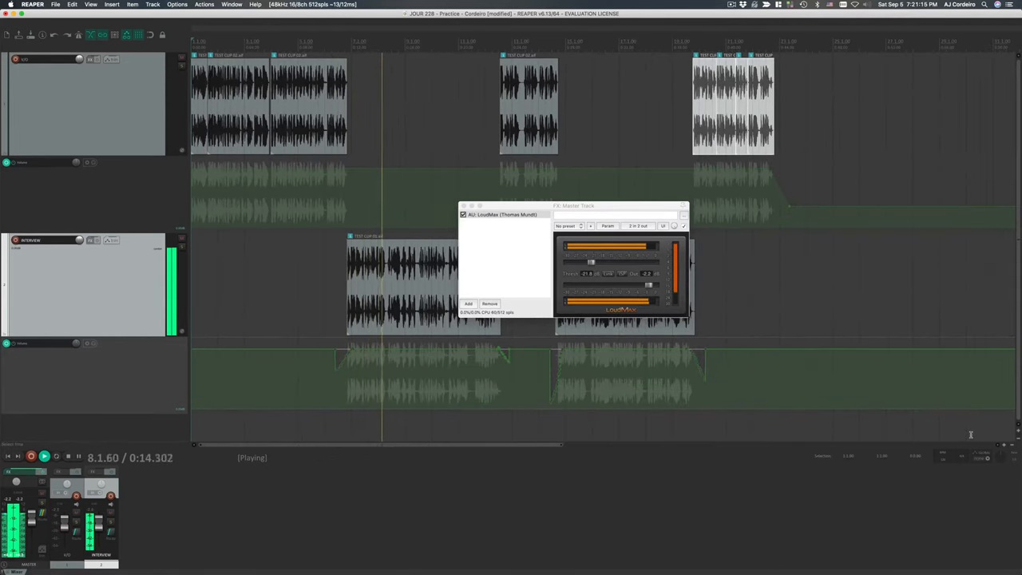
- Stop playback after auditioning the mix through LoudMax, and bring up the File menu
left_click(30, 456)
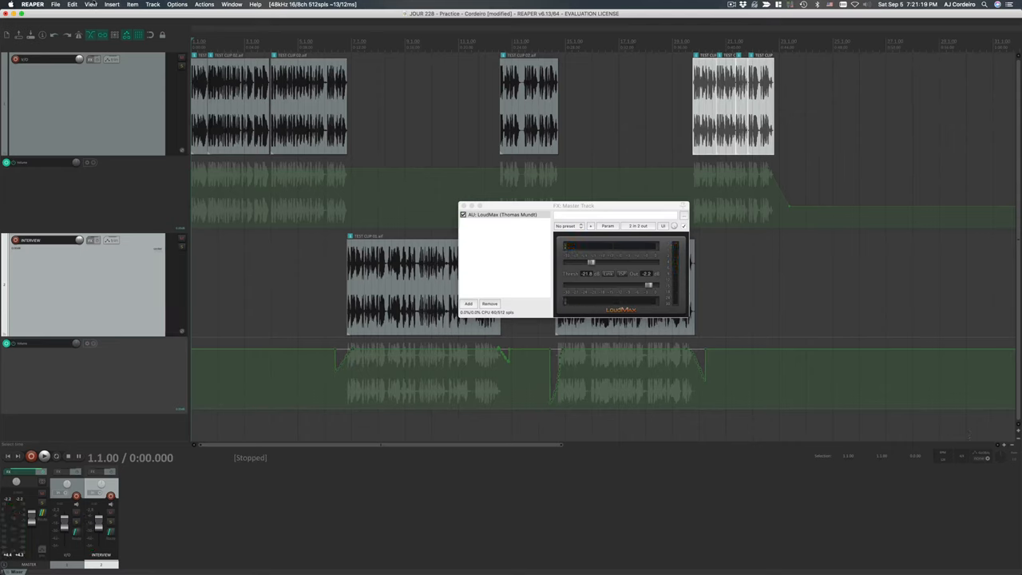
left_click(56, 4)
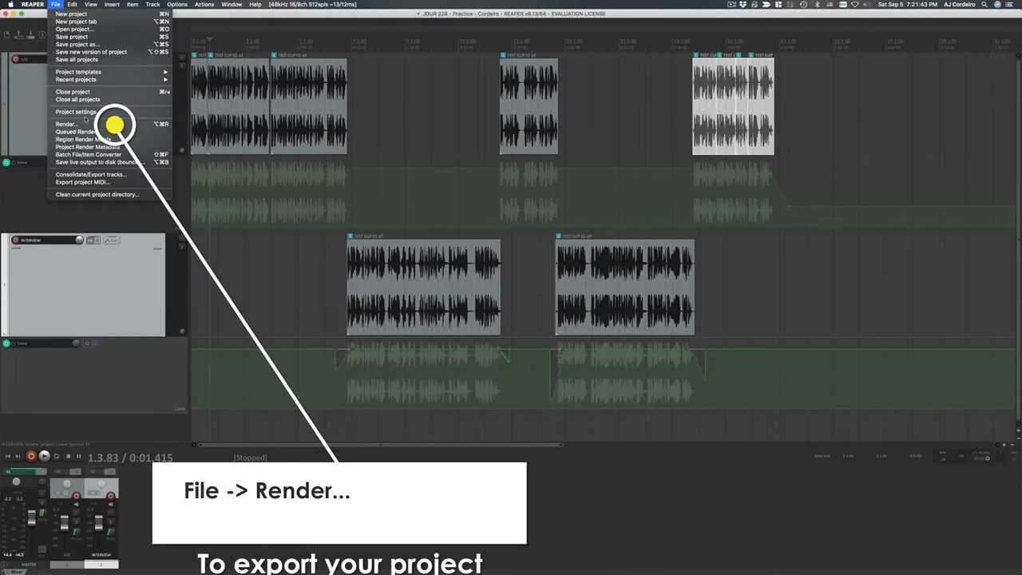
- Choose File > Render to open the Render to File dialog
left_click(67, 124)
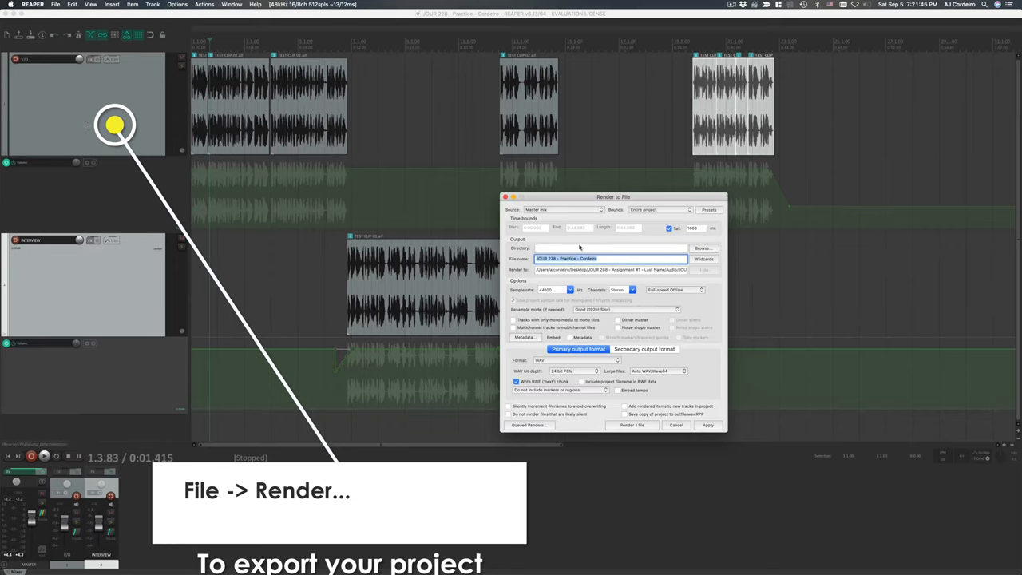
- Target the assignment's Audio folder and rename the file with the Fall 2020 JOUR 228 prefix
left_click(702, 248)
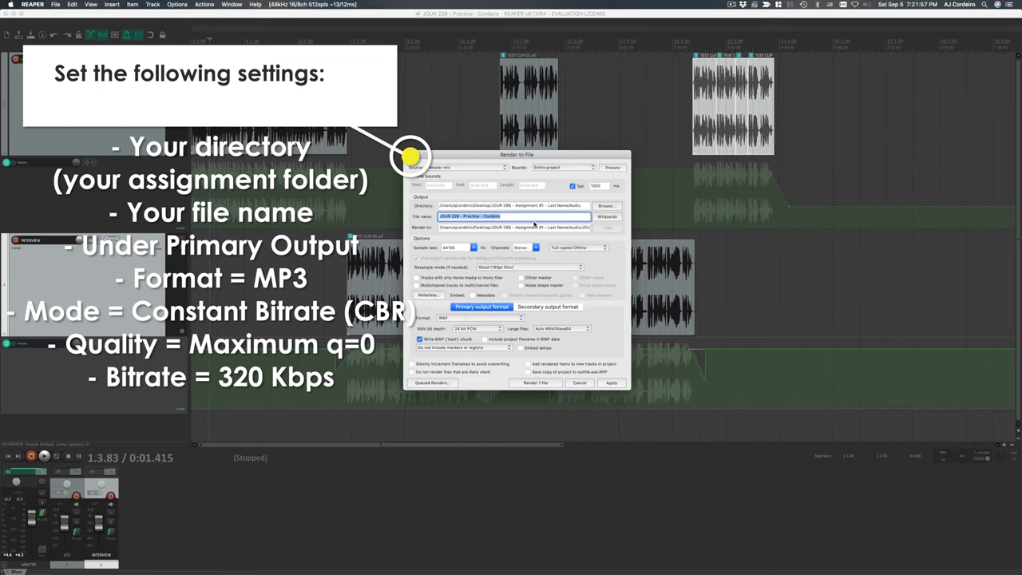
left_click(474, 216)
type("Fall 2020 - ")
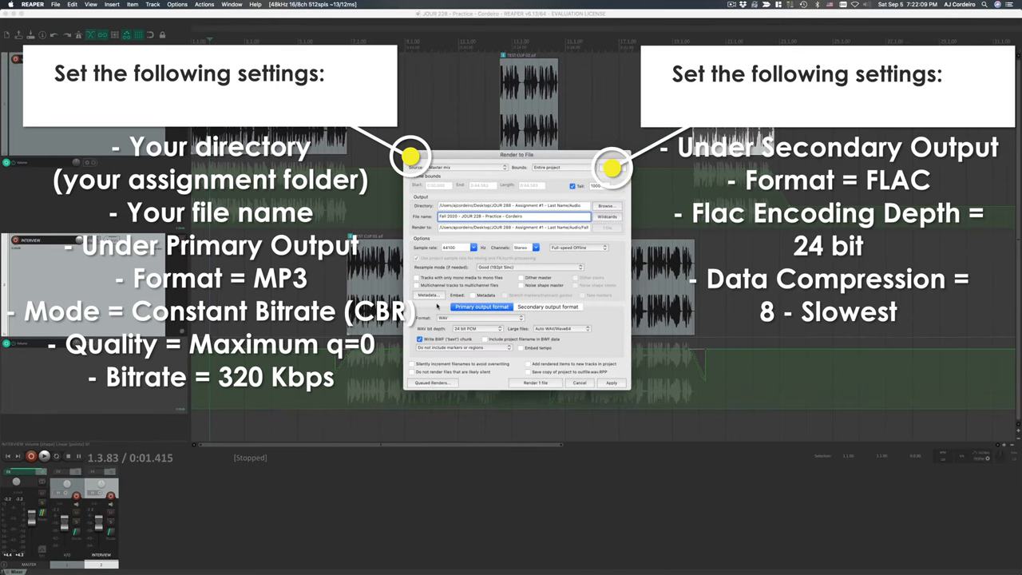
mouse_move(520, 321)
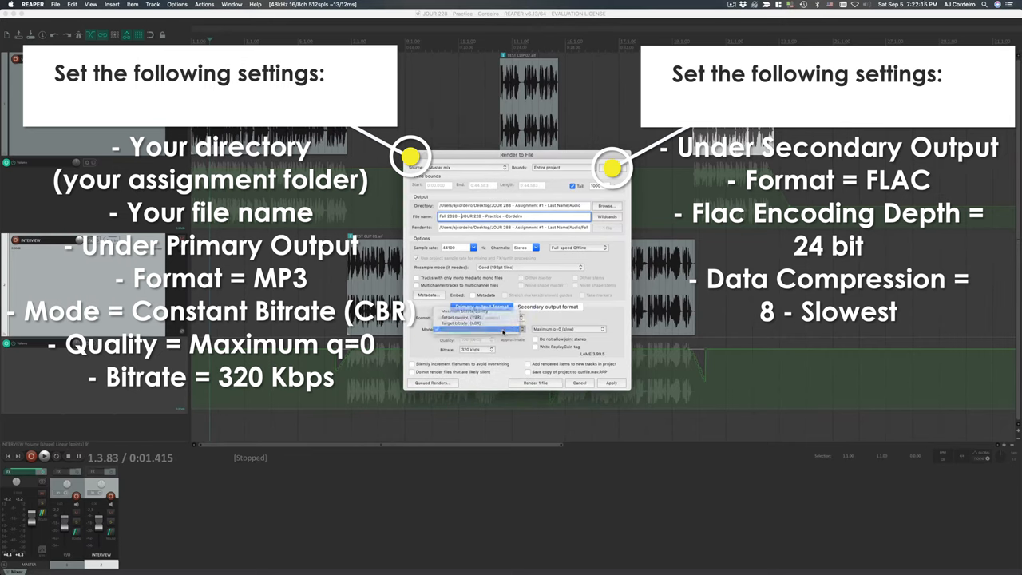
- Set the MP3 encode to constant bitrate (CBR) at 320 kbps
left_click(479, 329)
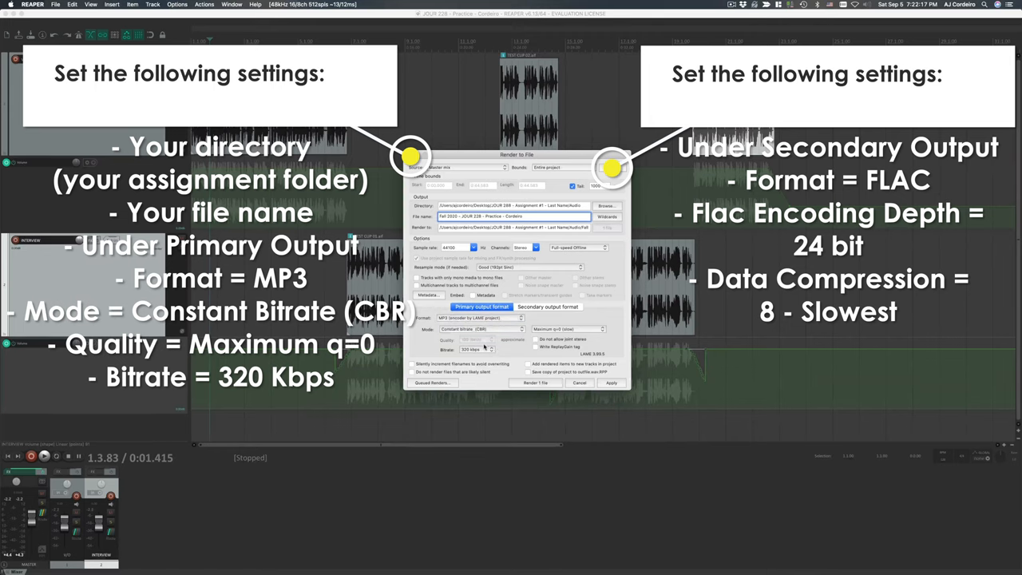
left_click(491, 339)
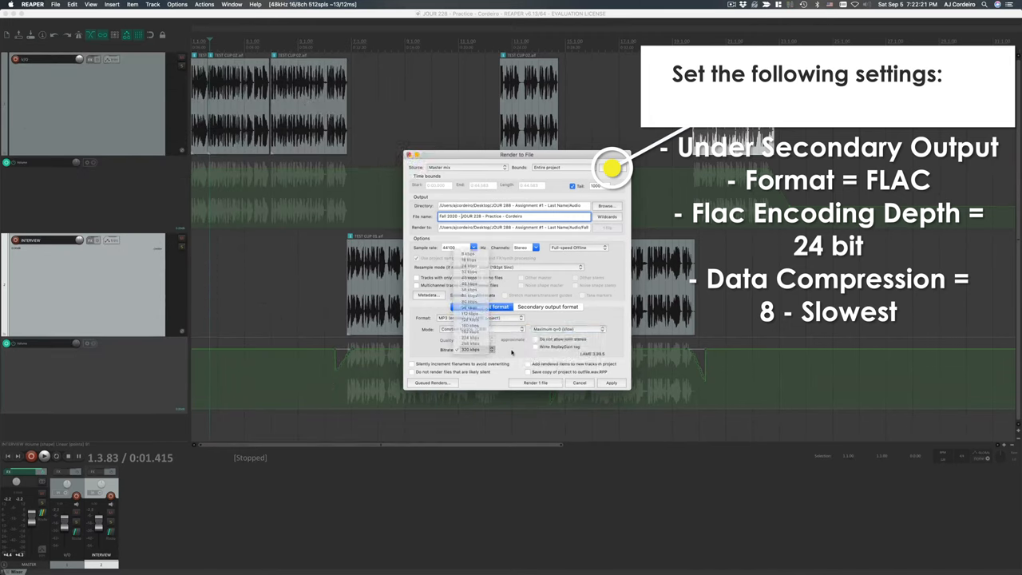
left_click(548, 307)
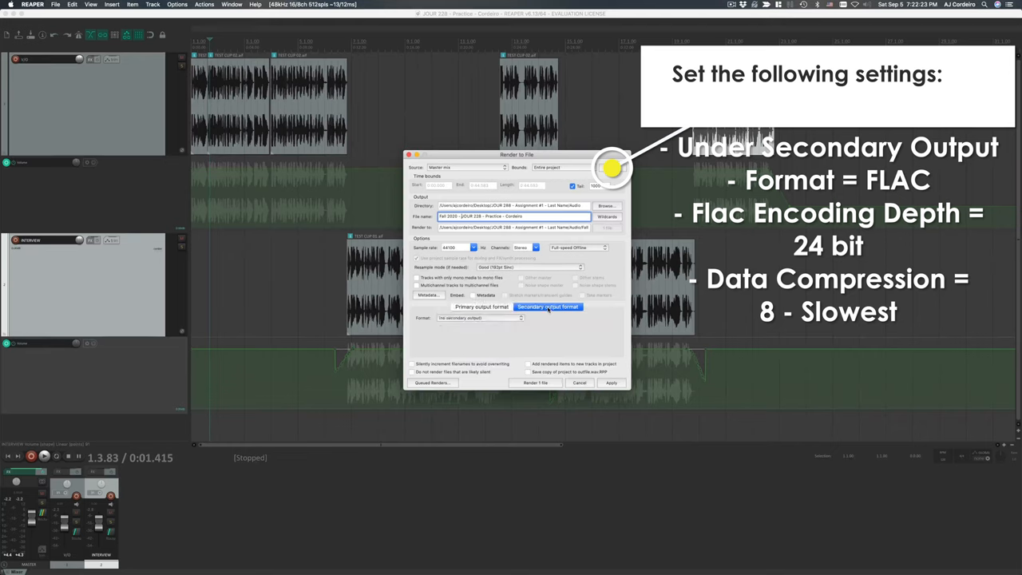
- Make the secondary output 24-bit FLAC with 8 - Slowest compression, then render both files
left_click(479, 318)
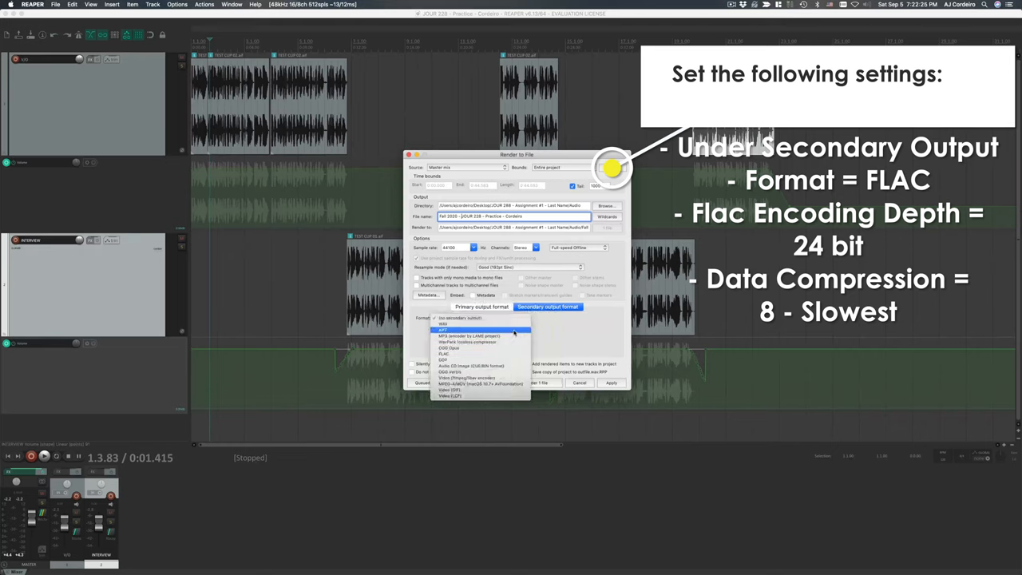
left_click(444, 354)
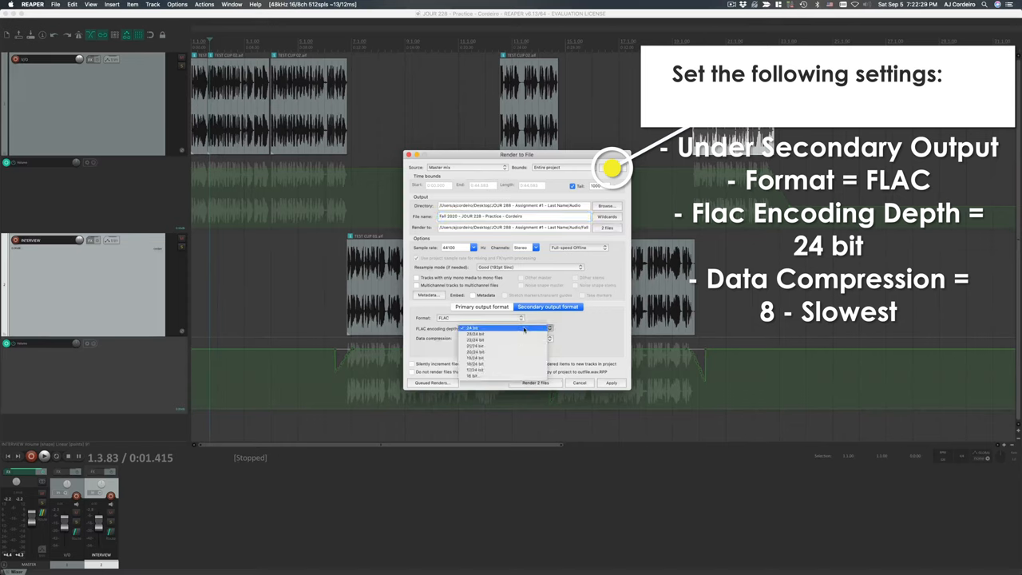
left_click(475, 329)
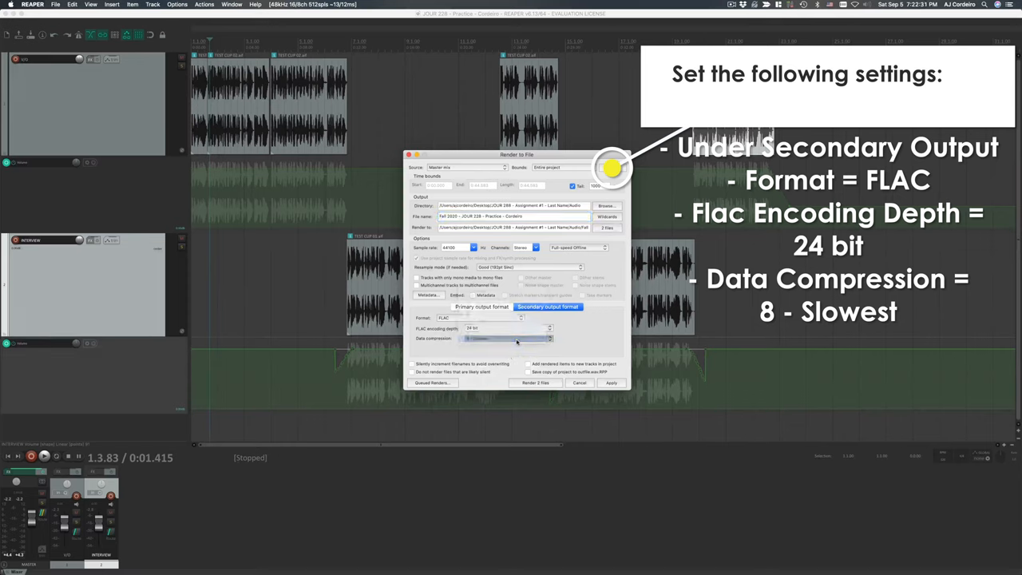
left_click(509, 338)
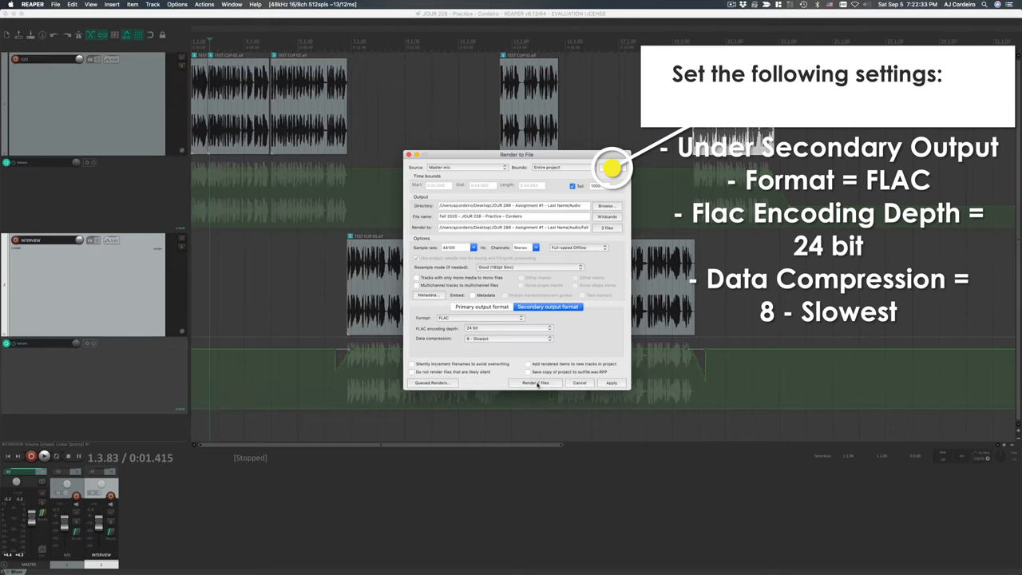
left_click(535, 383)
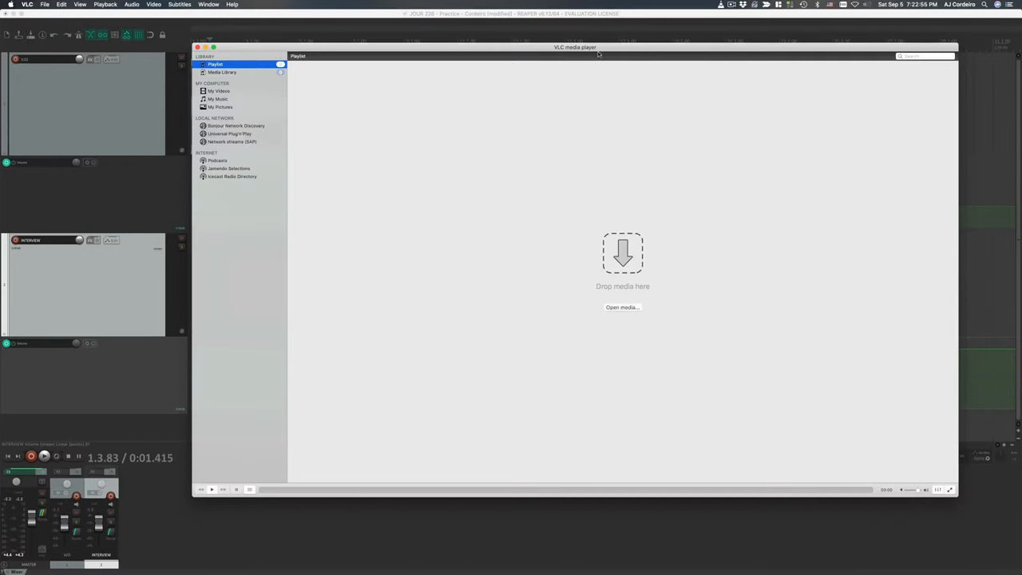
- Add the rendered FLAC and MP3 practice files to VLC's playlist and dismiss the audio warning
left_click(622, 306)
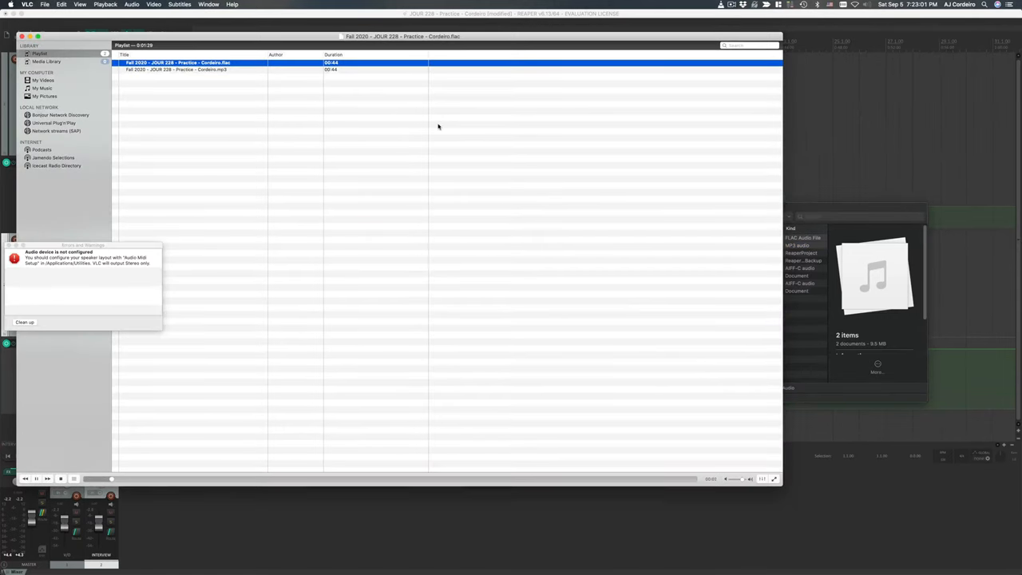
left_click(25, 322)
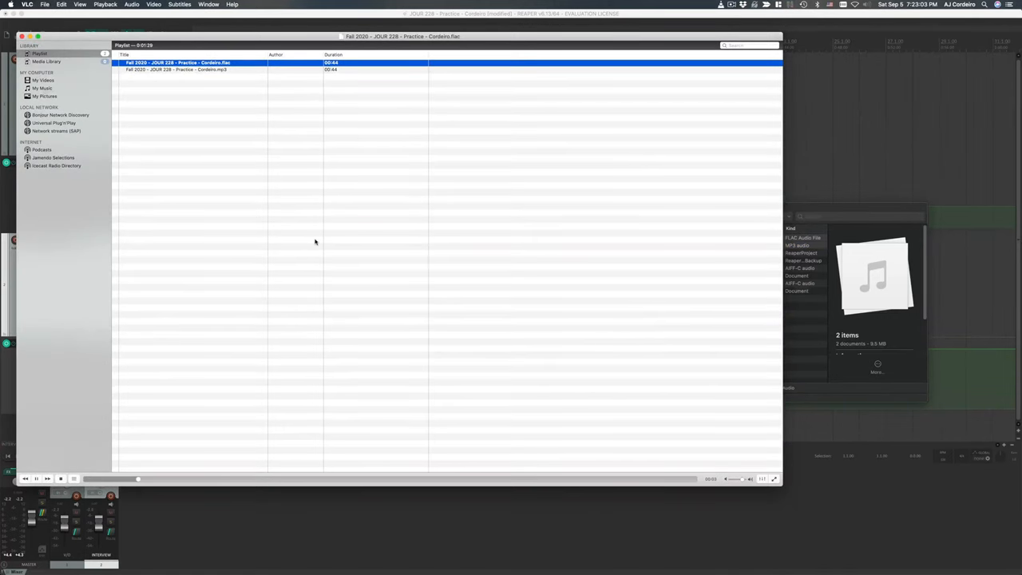